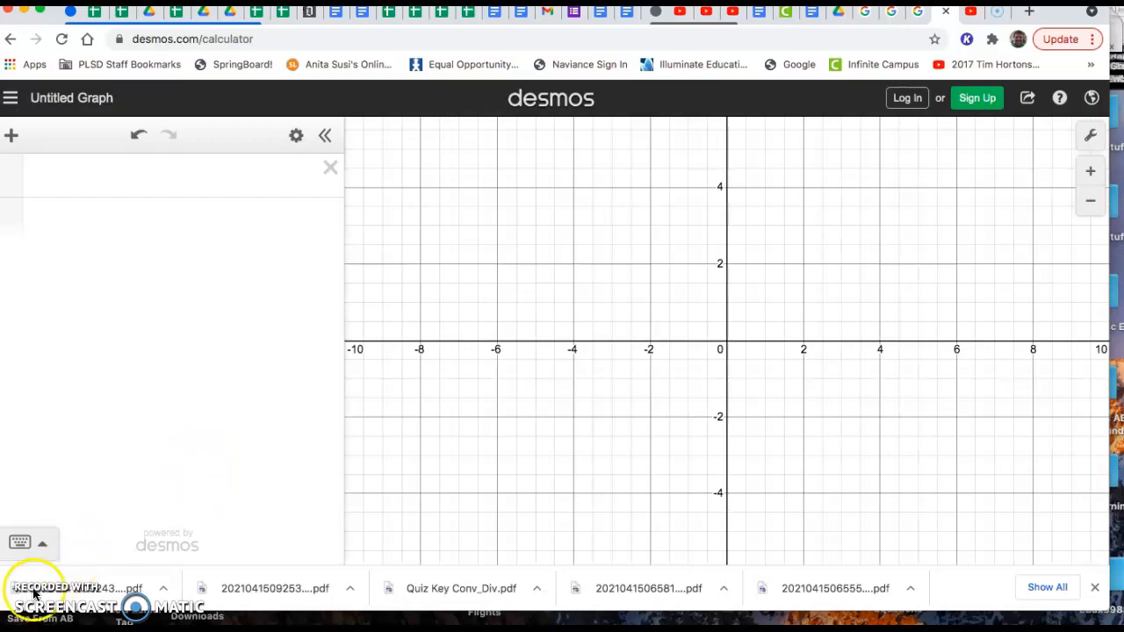
mouse_move(13, 137)
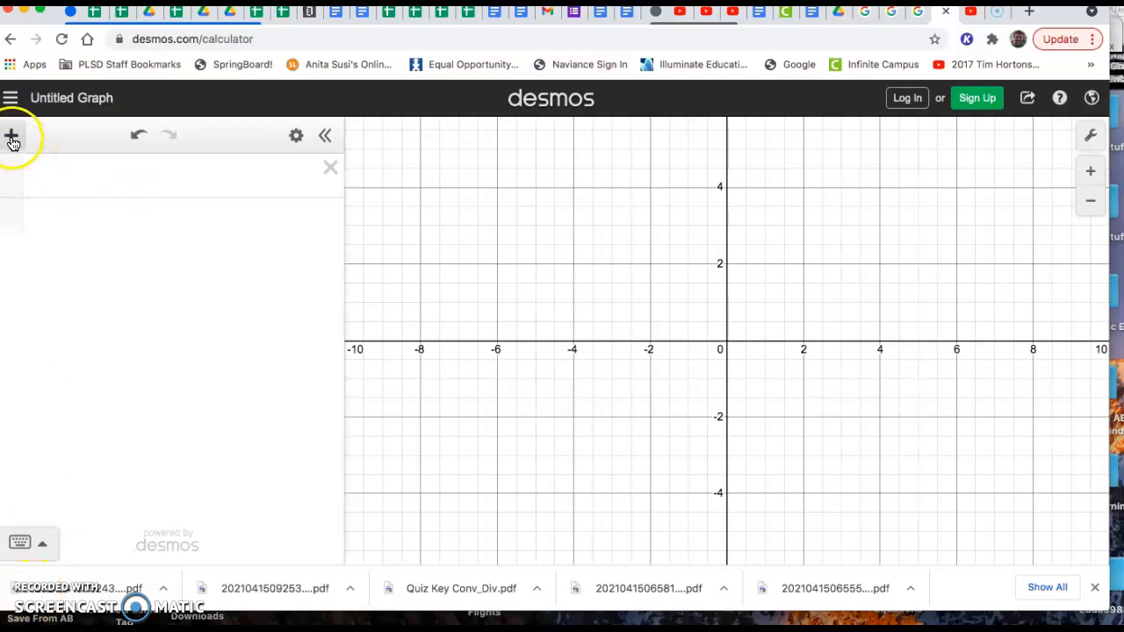
- Add a table and enter 4, 5, 7, 9, 10, 12, 18 in column x1
click(12, 136)
text(9)
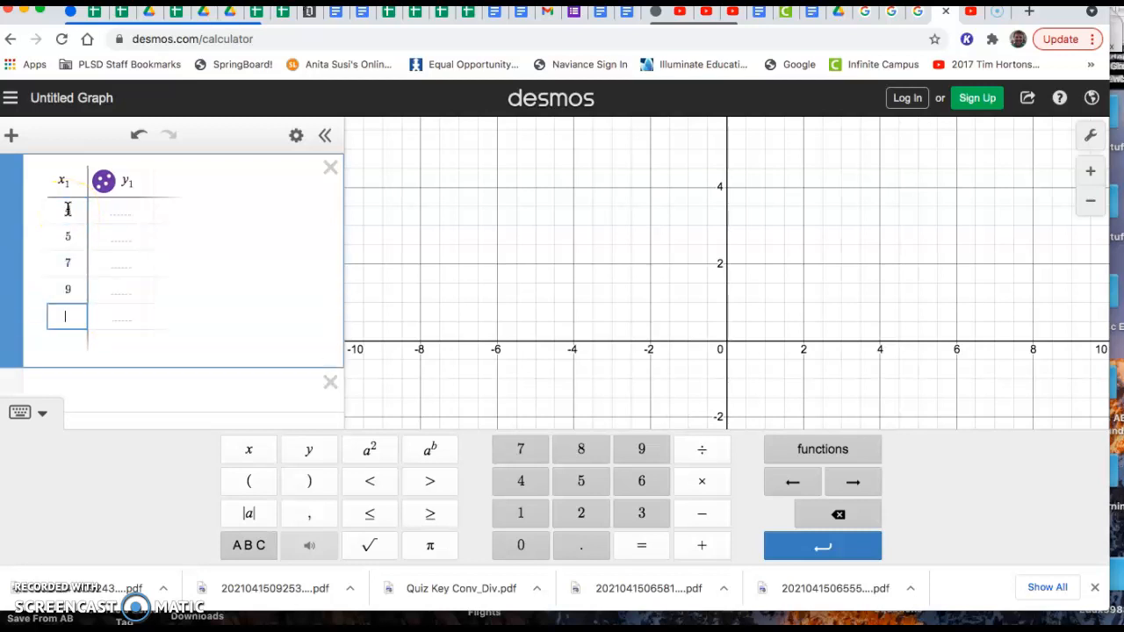
text(12)
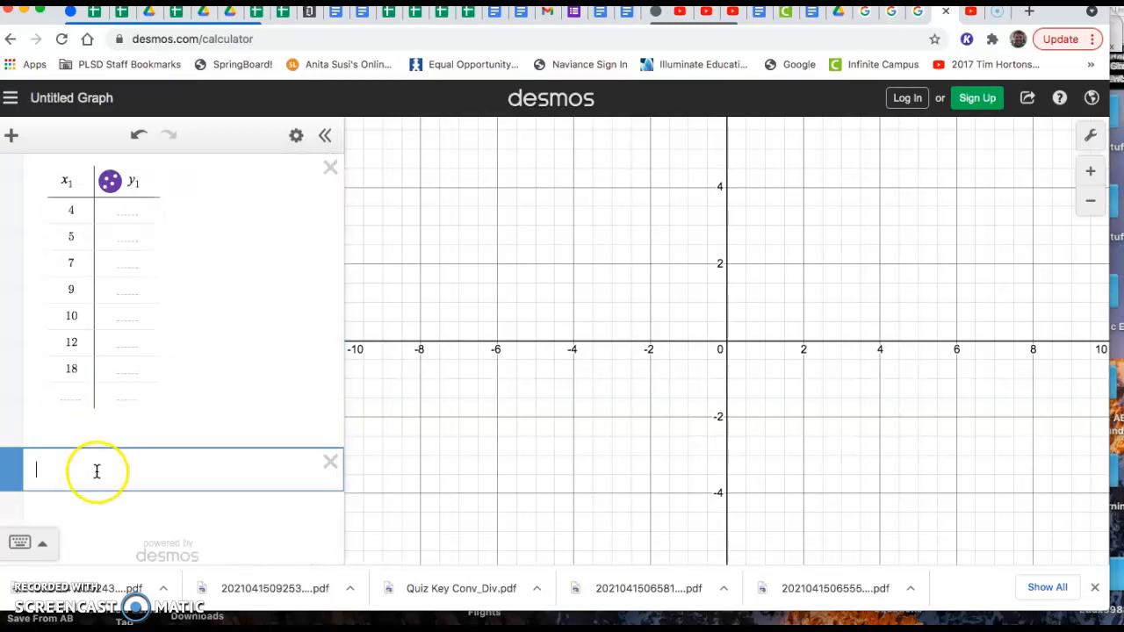
- Insert stdev from the keyboard's Stats functions on a new expression line
click(20, 542)
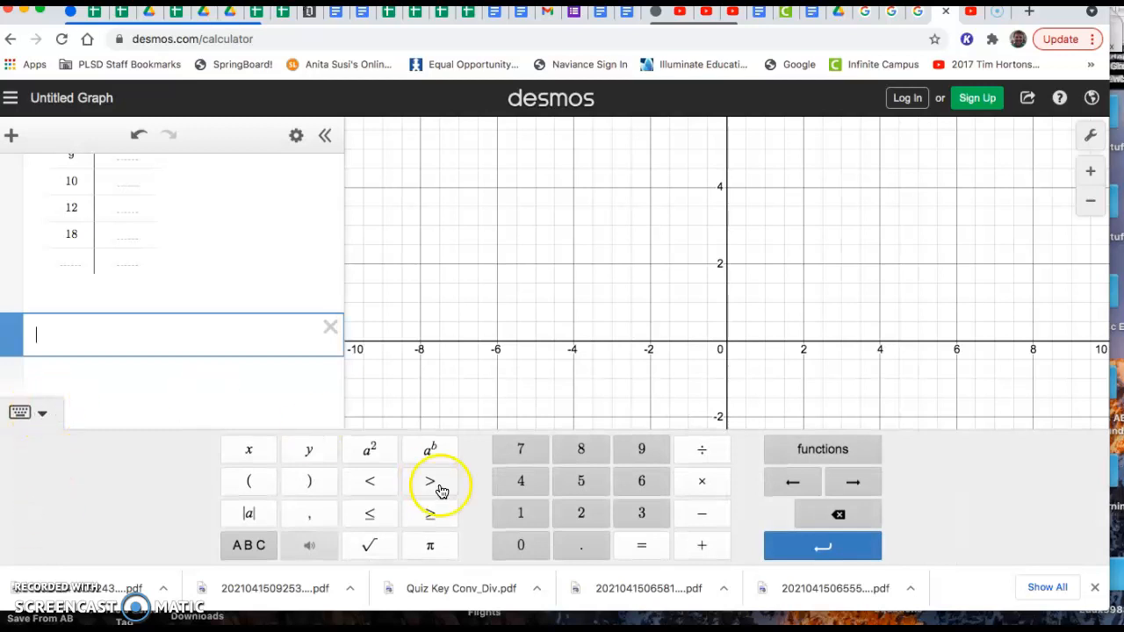
click(822, 449)
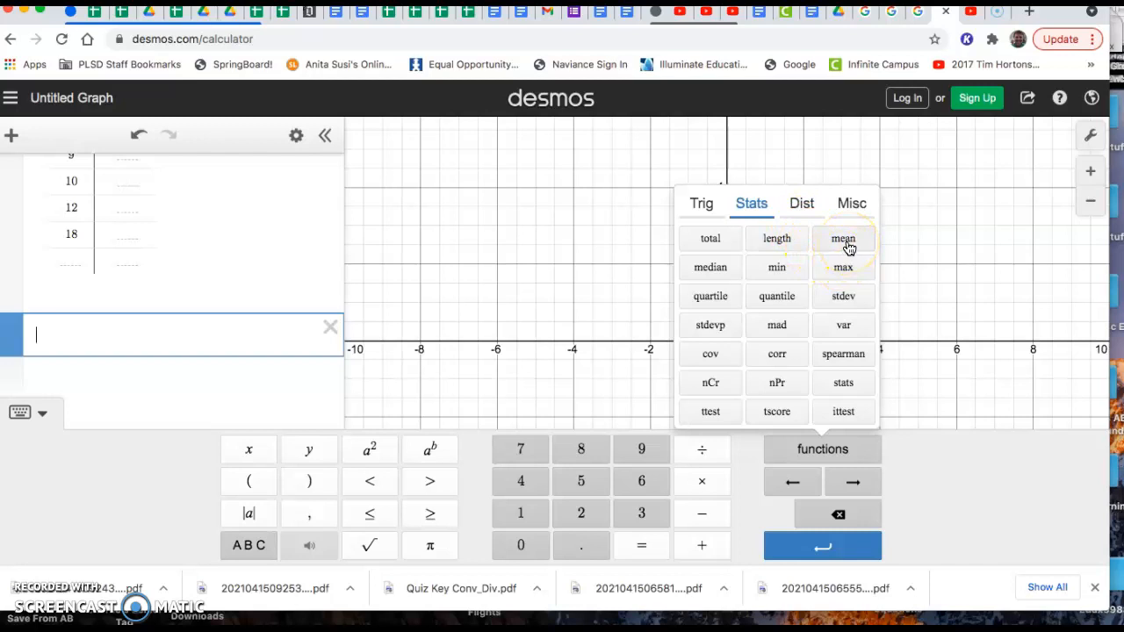
mouse_move(710, 267)
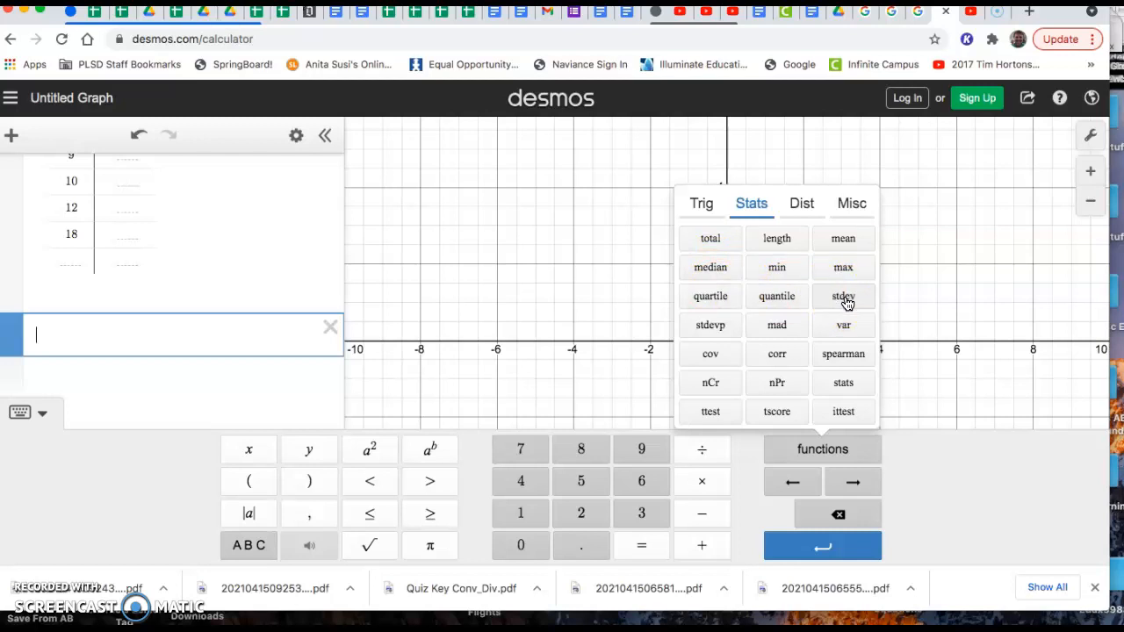
click(843, 296)
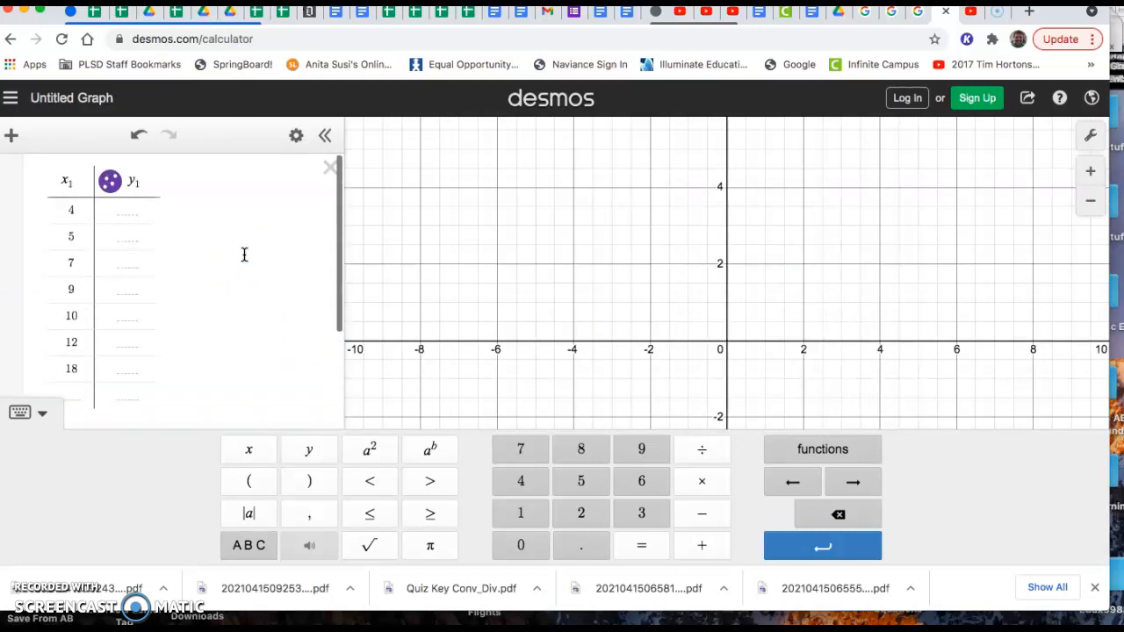
- Enter stdev(x1) to get the standard deviation 4.75093975666
text(stdev()
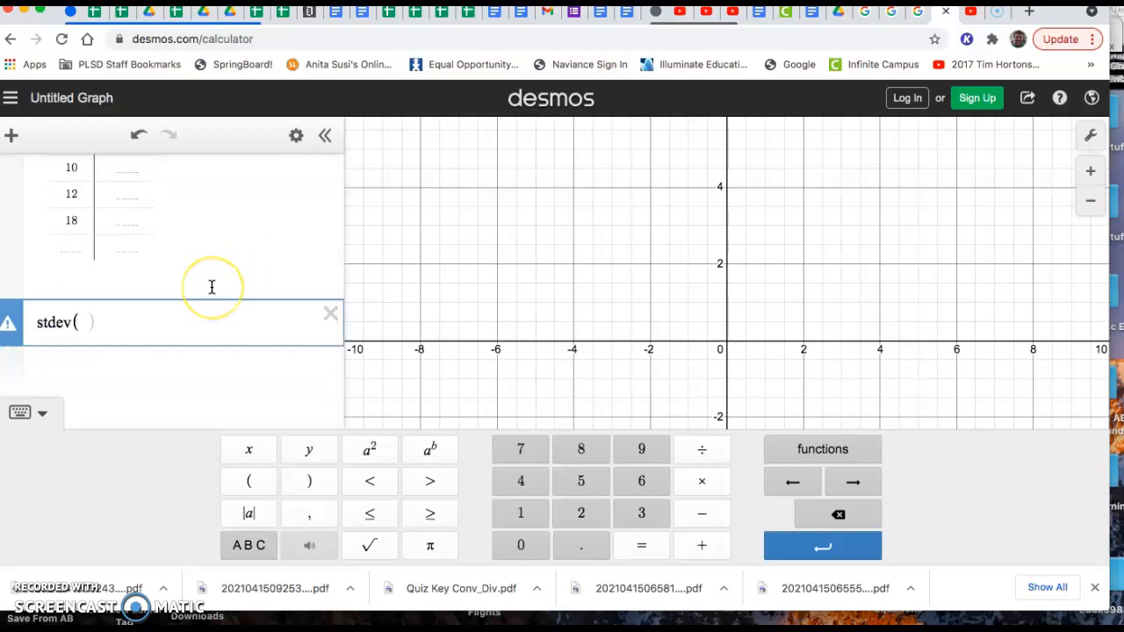
text(x_1)
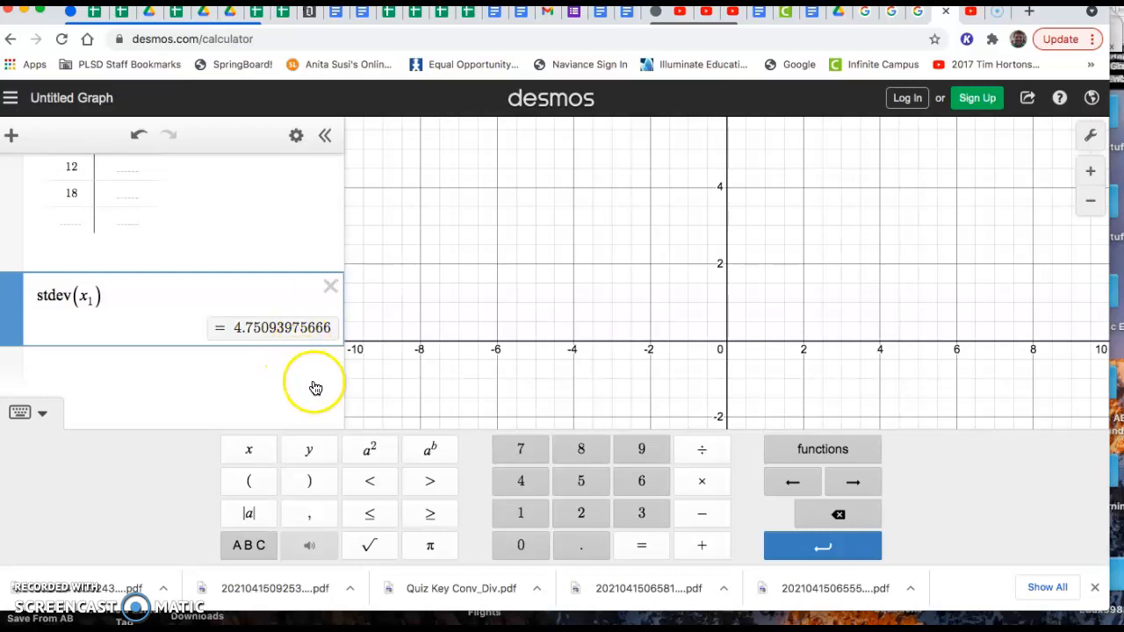
mouse_move(81, 534)
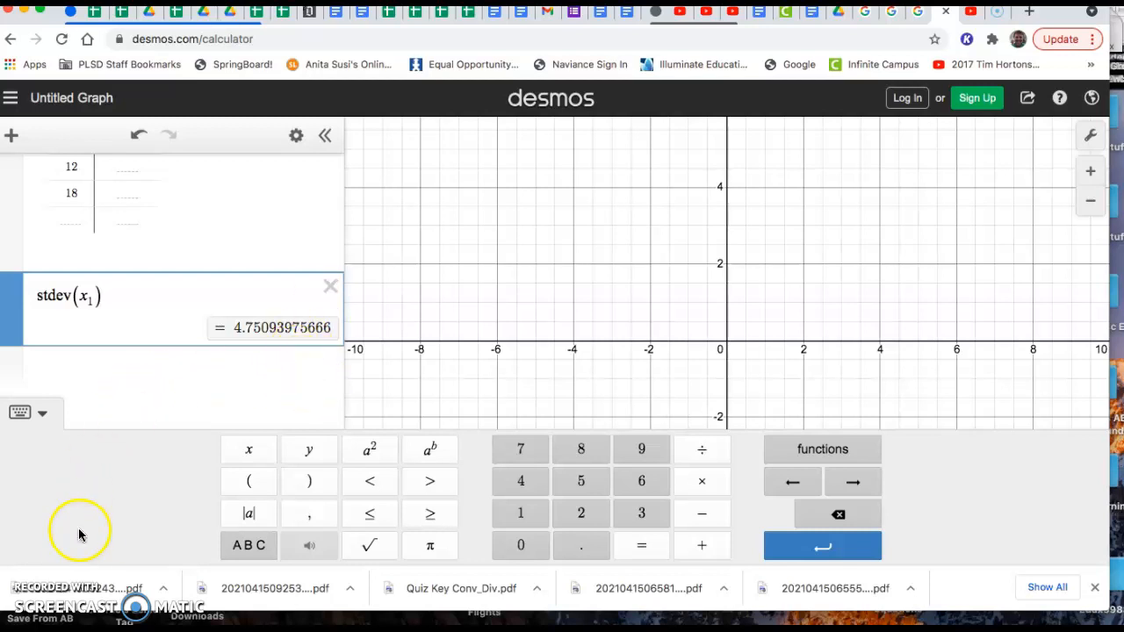
mouse_move(30, 597)
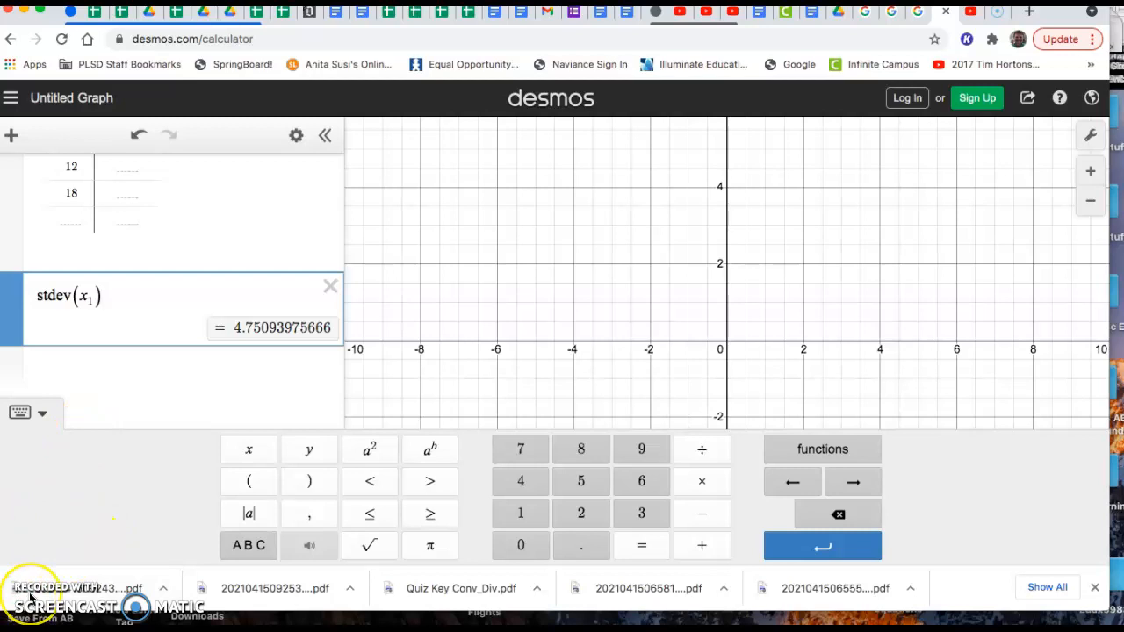